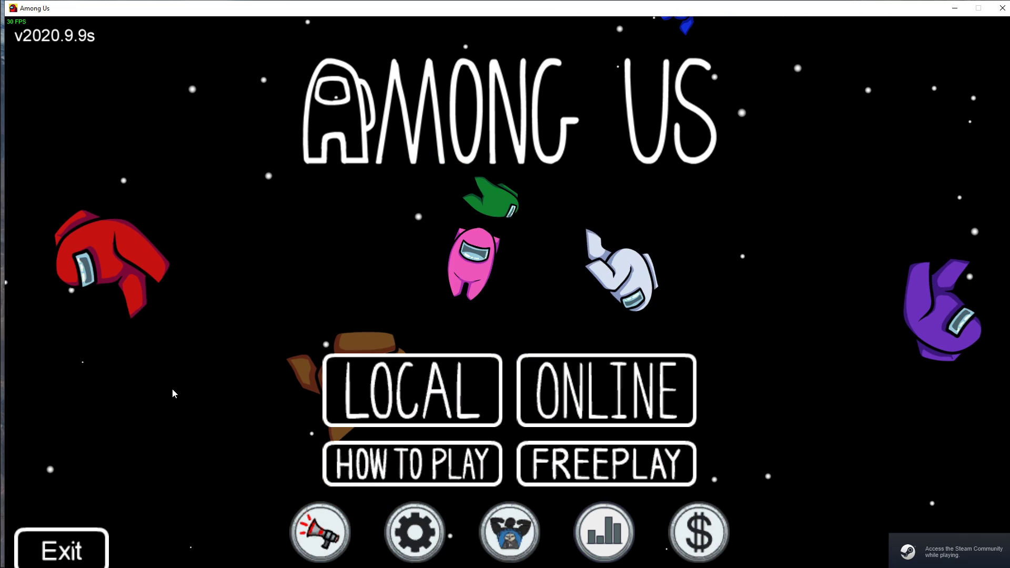
# Step: Open the ONLINE menu with hosting, public games and private code entry
pyautogui.click(605, 390)
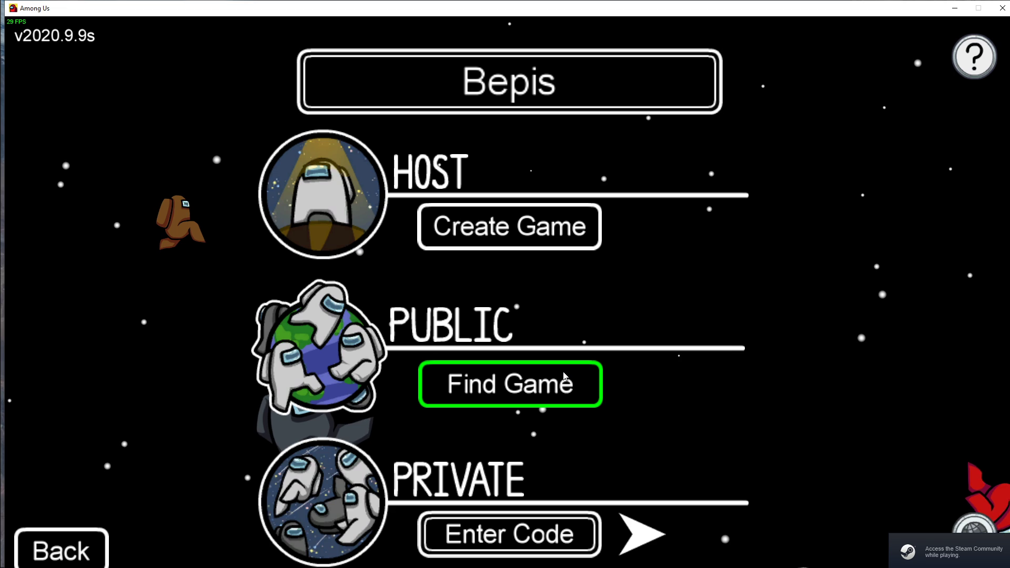
pyautogui.moveTo(678, 341)
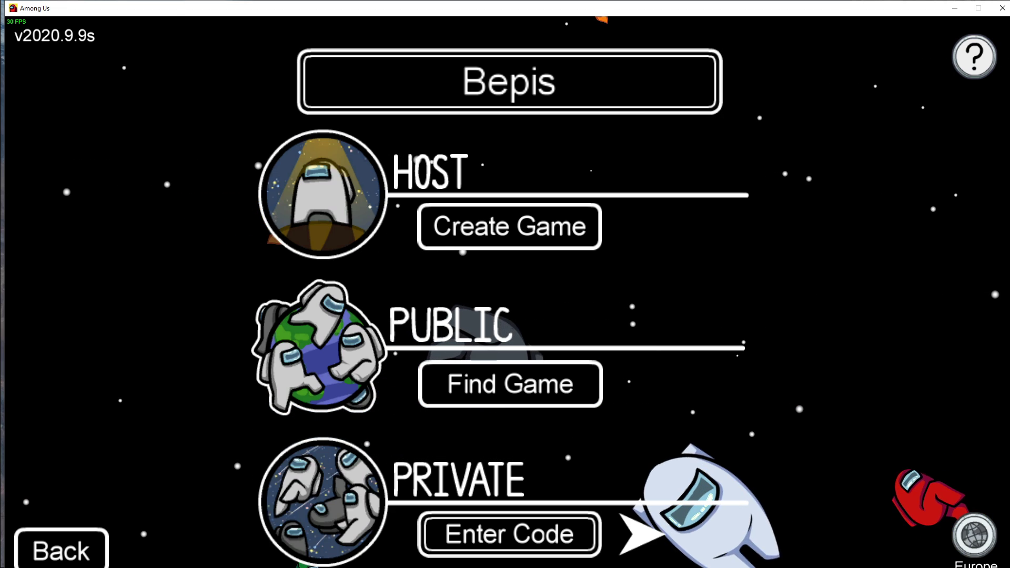
pyautogui.moveTo(873, 421)
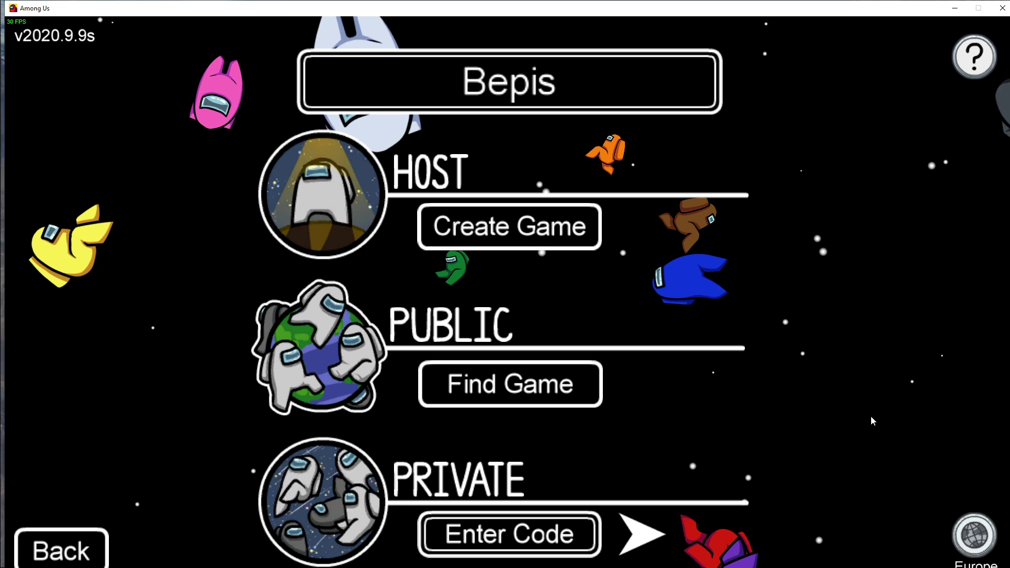
# Step: Open the server region list and pick a region, leaving Europe selected
pyautogui.click(974, 542)
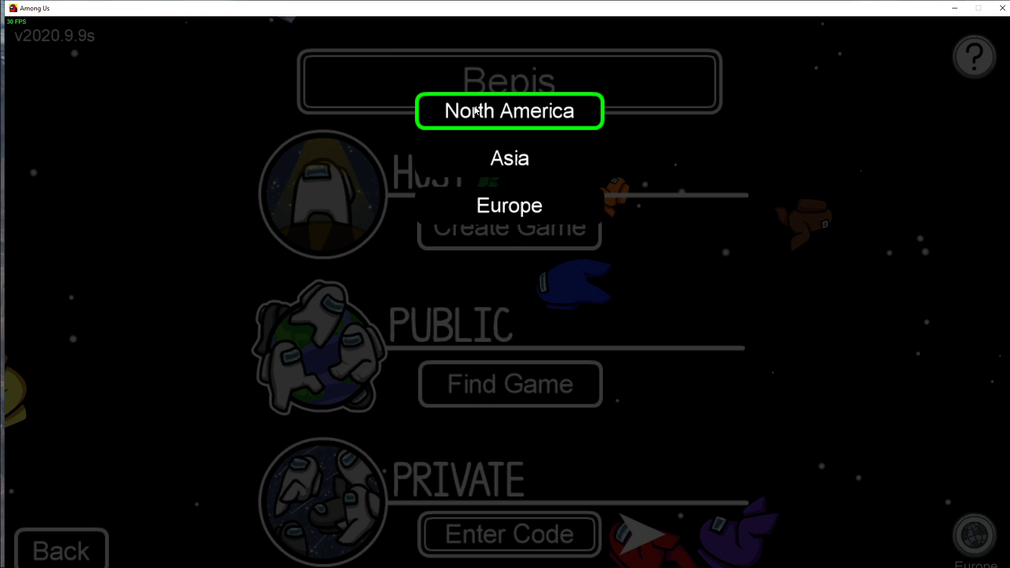
pyautogui.click(508, 110)
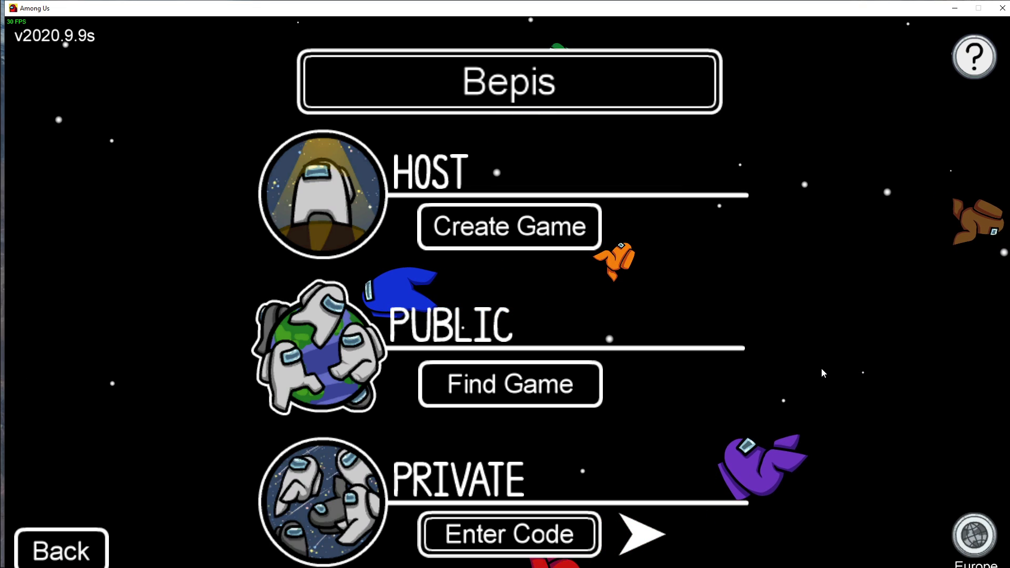
pyautogui.moveTo(489, 304)
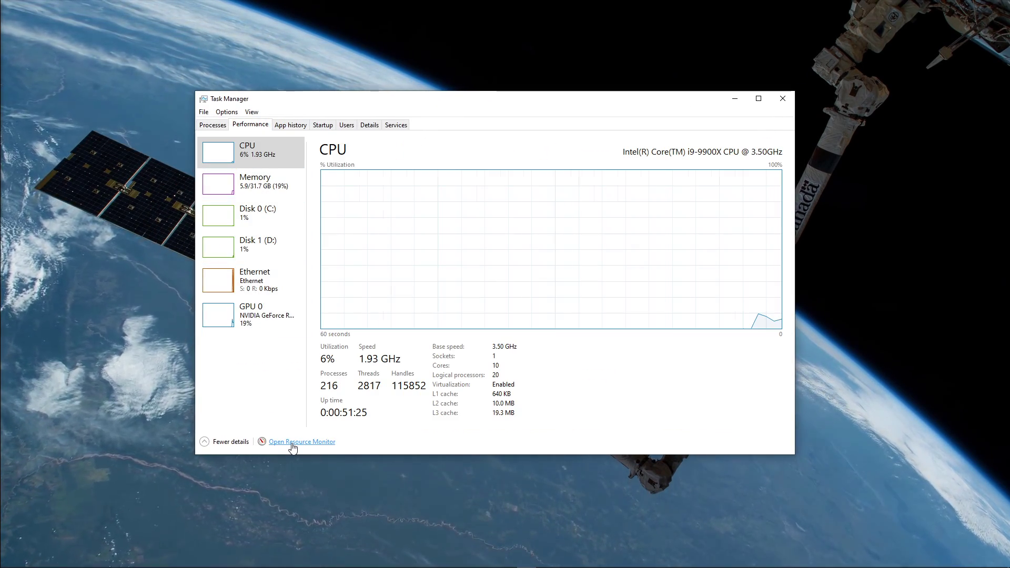
# Step: Launch Resource Monitor from Task Manager's Performance tab
pyautogui.click(301, 441)
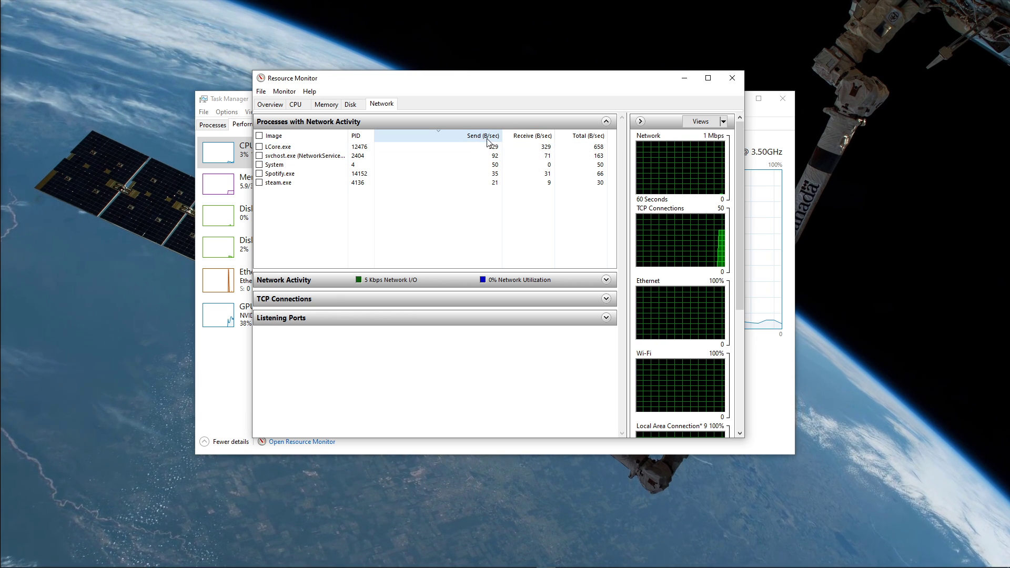
# Step: Sort network processes by Send (B/sec) and right-click a process entry
pyautogui.click(277, 173)
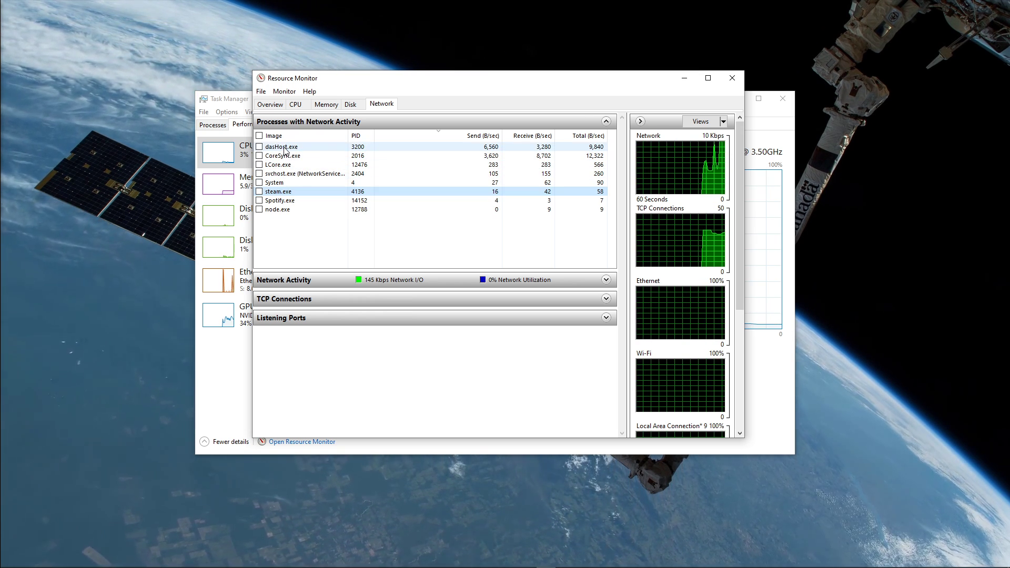
pyautogui.rightClick(278, 146)
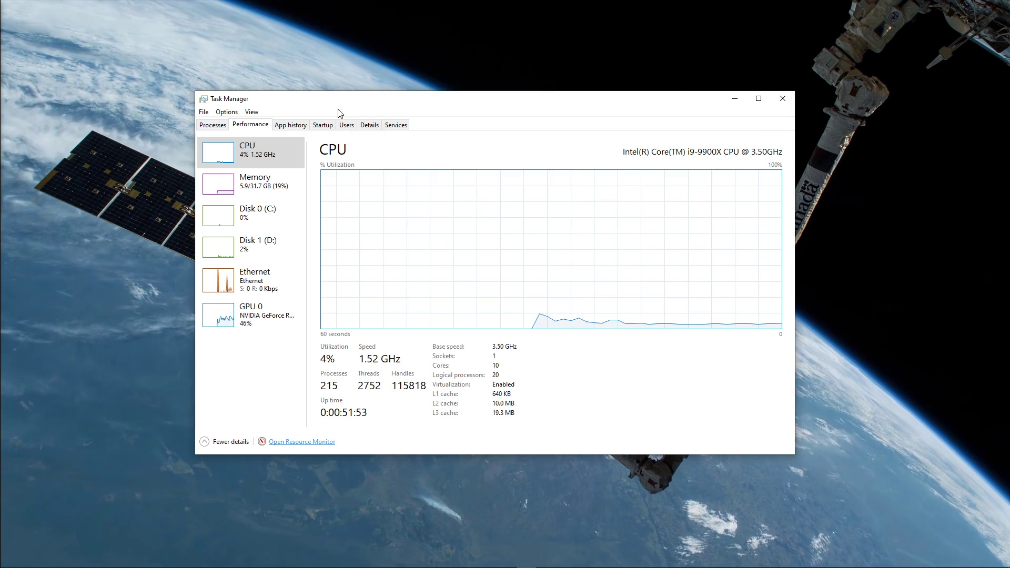
# Step: Show the Startup tab and dismiss an entry's options without changes
pyautogui.click(322, 124)
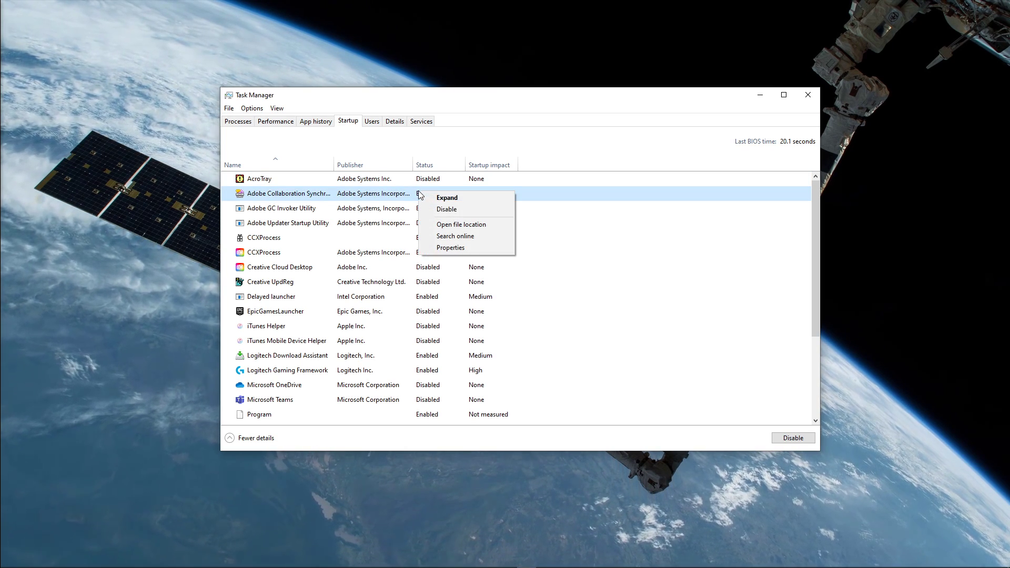
pyautogui.click(447, 209)
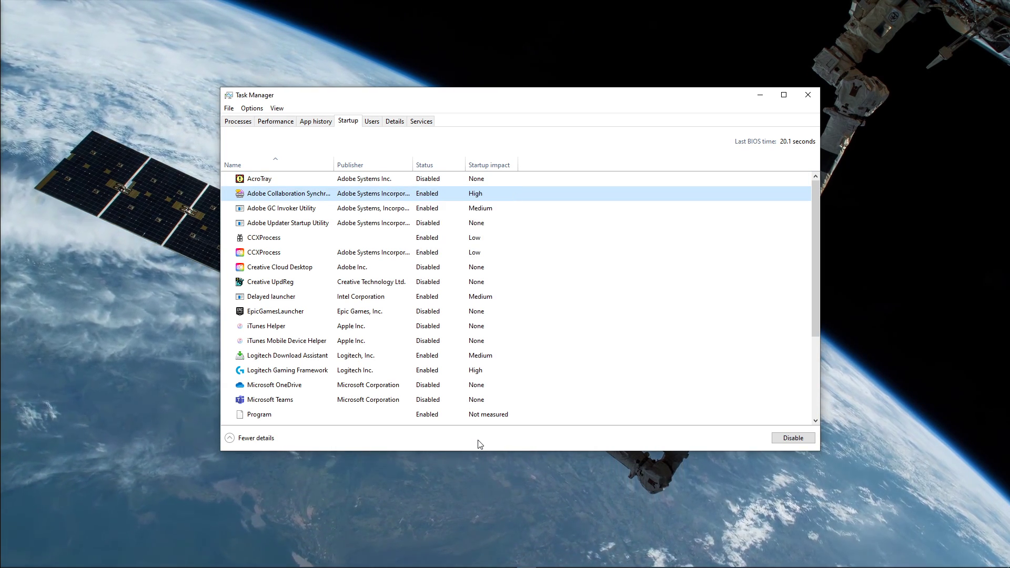